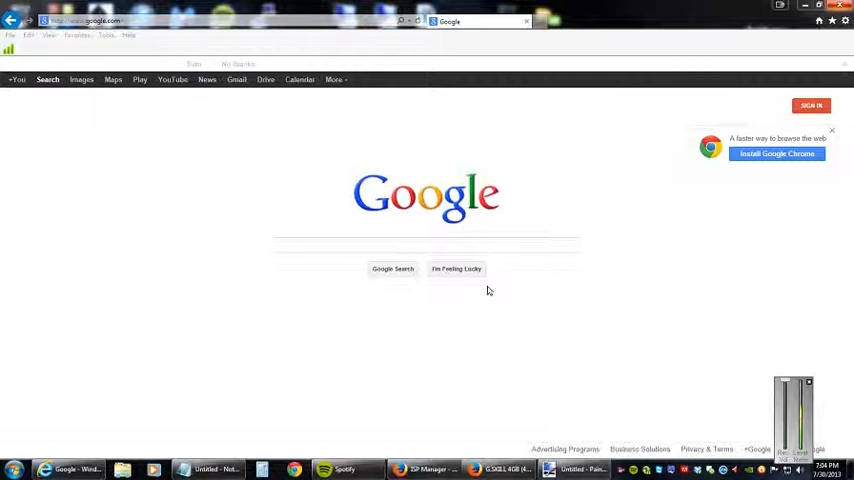
mouse_move(272, 148)
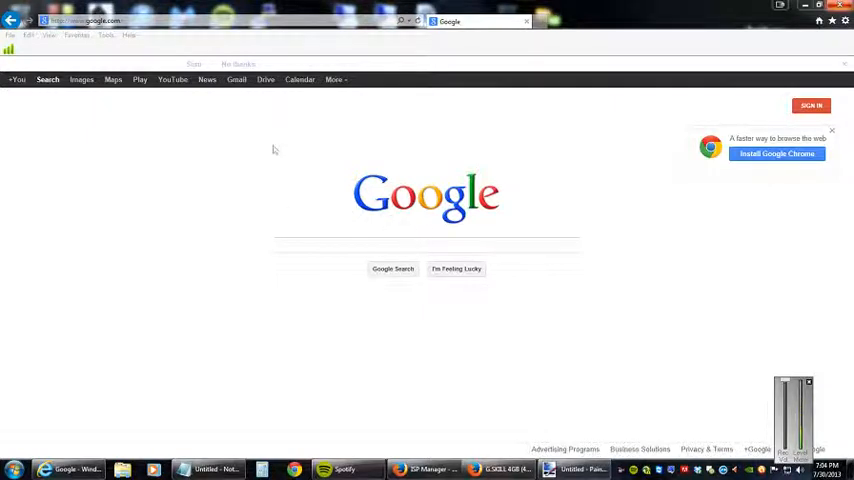
mouse_move(208, 172)
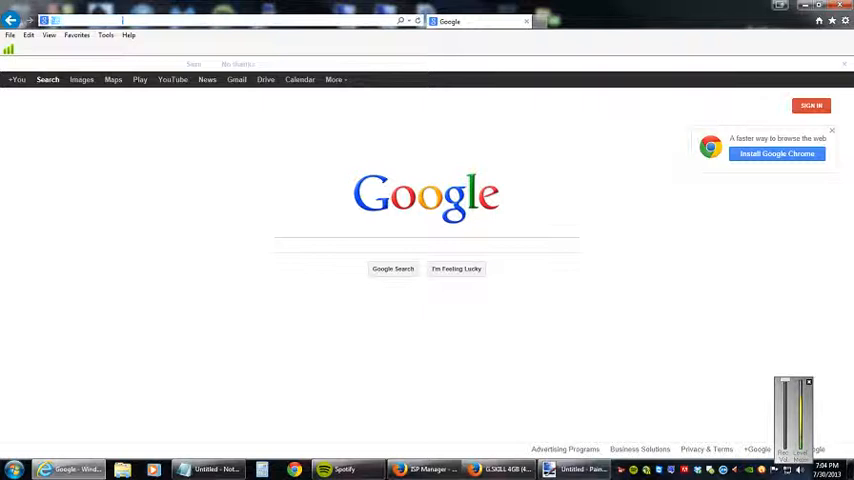
Step: Navigate the browser to speedtest.net via the address bar
text(speedtest.net/)
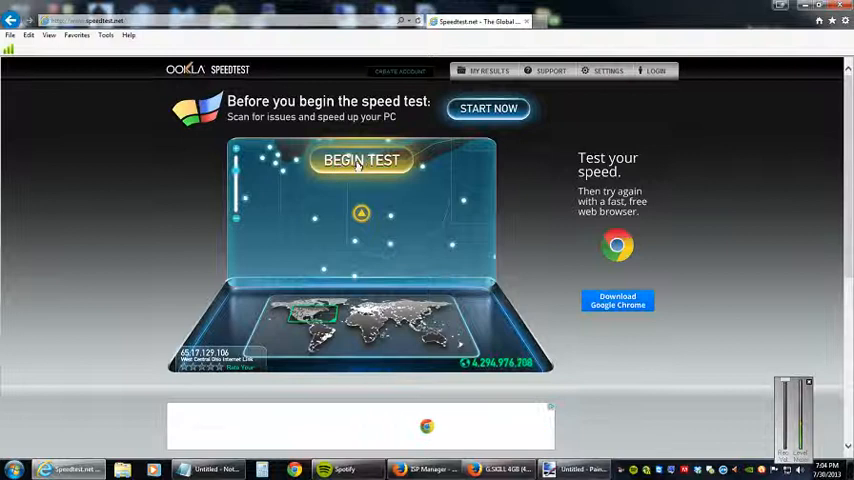
Step: Start the speed test with Begin Test so a server is chosen and download measuring begins
click(362, 160)
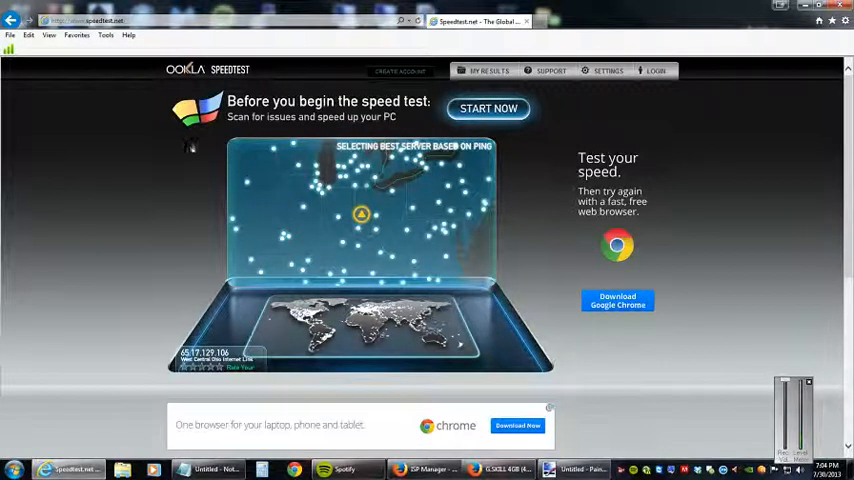
click(488, 108)
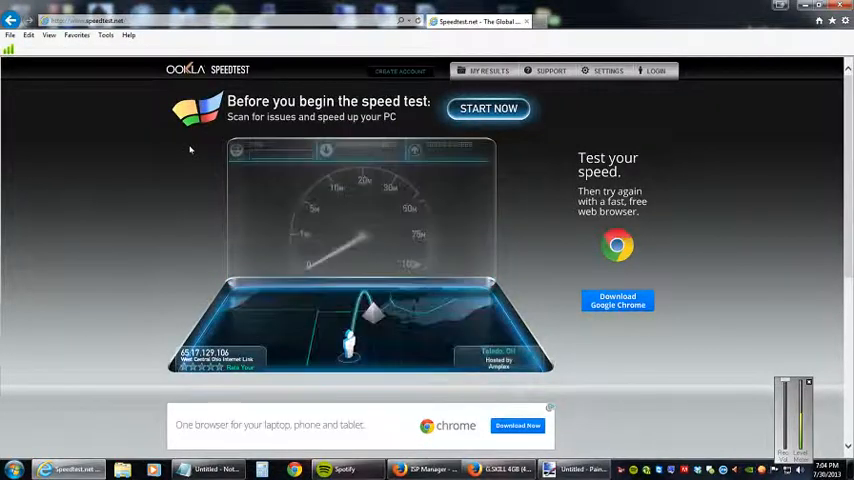
click(488, 108)
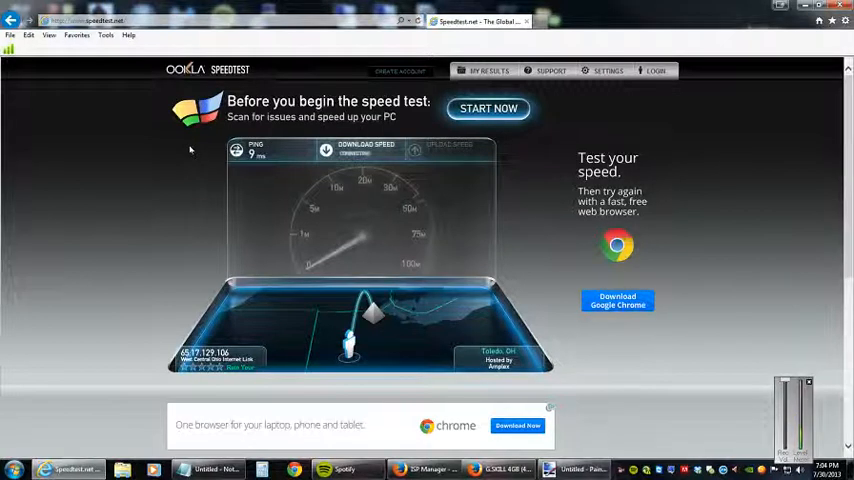